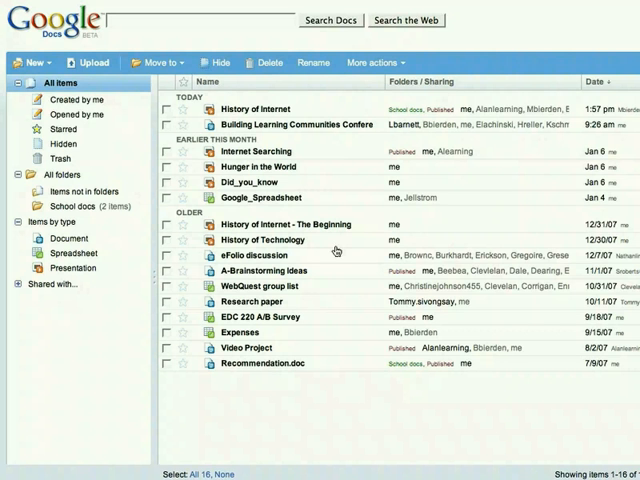
pyautogui.moveTo(200, 124)
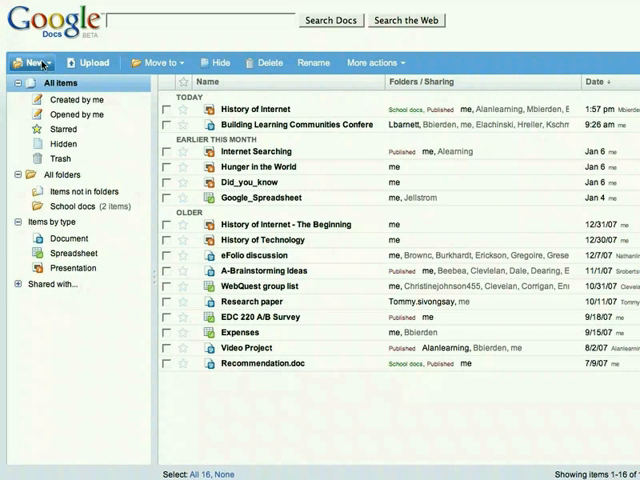
# - Show the New menu listing document, spreadsheet, presentation and folder
pyautogui.click(28, 64)
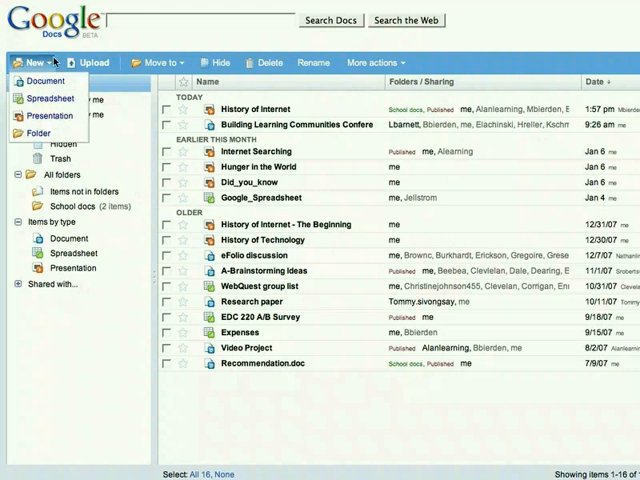
pyautogui.click(96, 60)
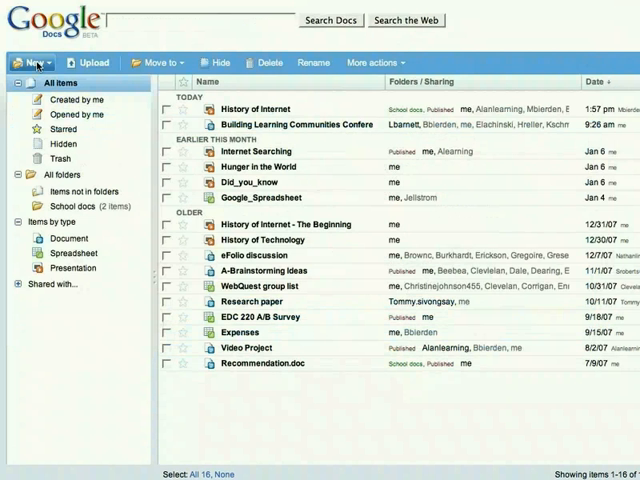
pyautogui.click(34, 62)
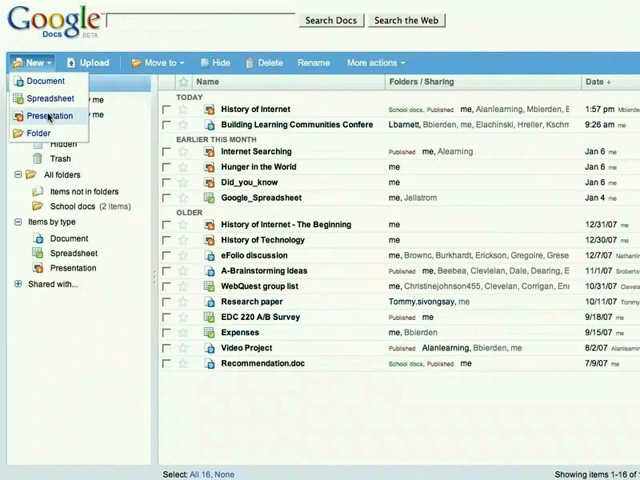
# - Create a new presentation and title its first slide 'Introduction to Internet'
pyautogui.click(48, 114)
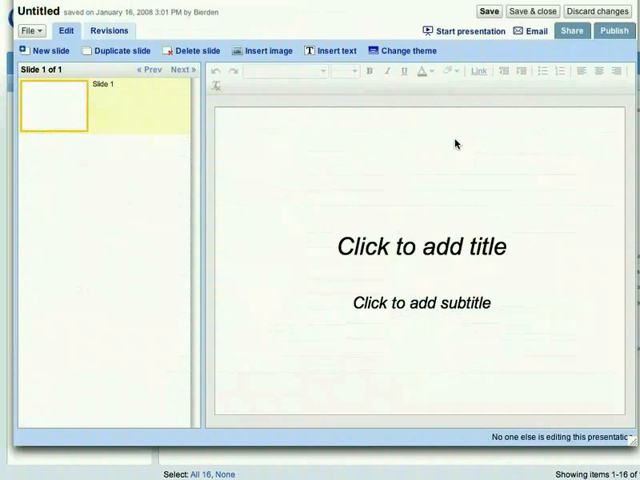
pyautogui.write('Introduction to Internet')
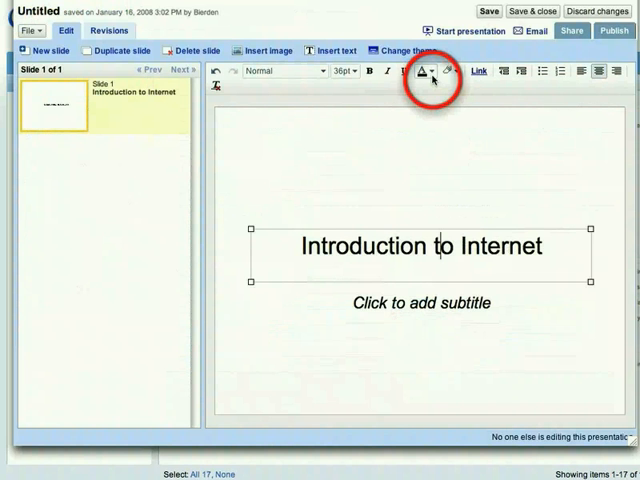
pyautogui.click(568, 32)
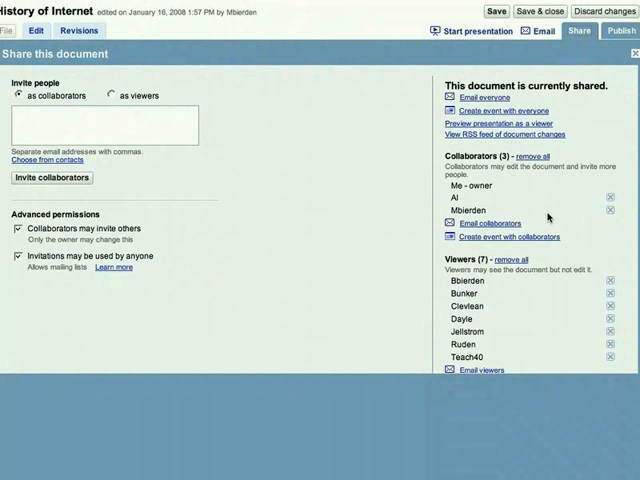
pyautogui.moveTo(548, 220)
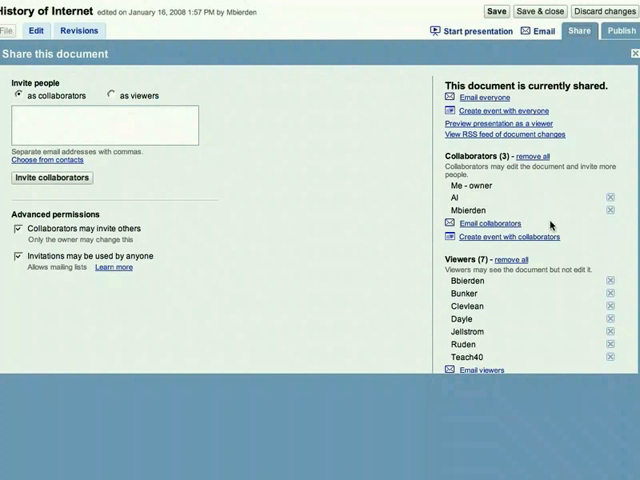
pyautogui.moveTo(552, 224)
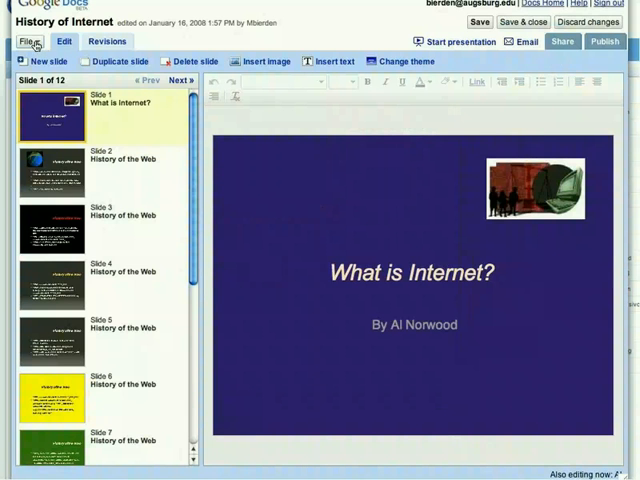
# - Review the presentation's File options, then open the Atomic Learning 'Google Docs - A Focus on Documents' tutorial
pyautogui.click(28, 46)
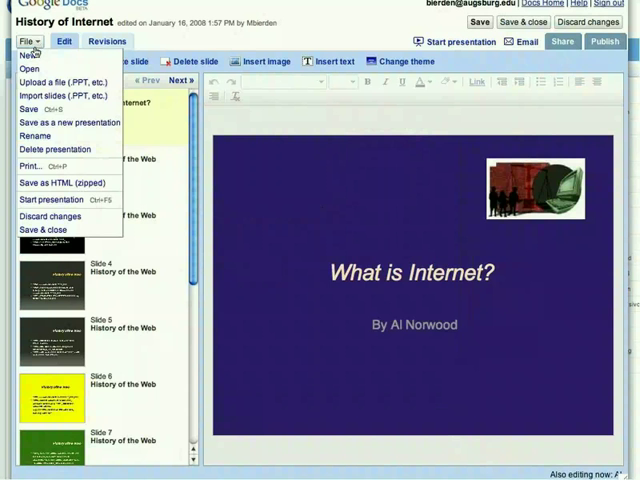
pyautogui.moveTo(56, 184)
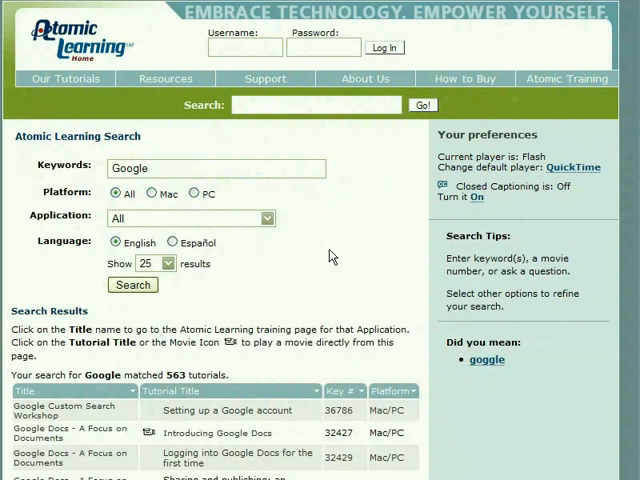
pyautogui.click(60, 428)
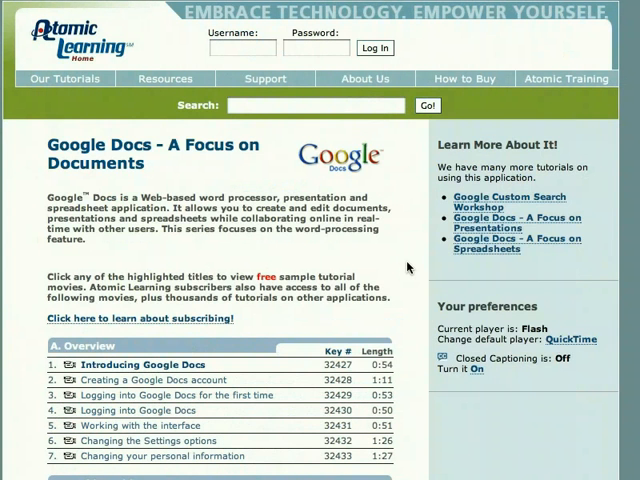